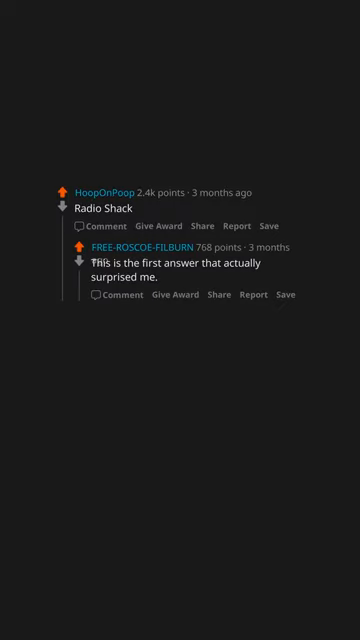
type("What do they do now?")
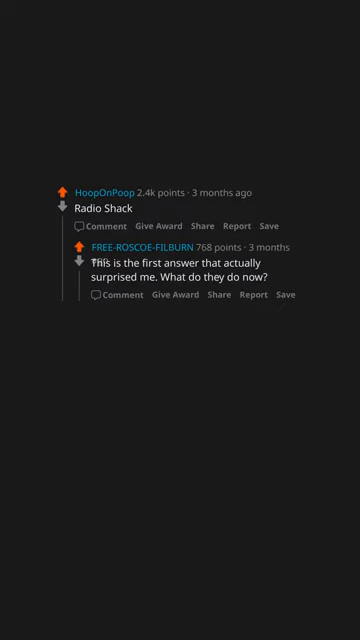